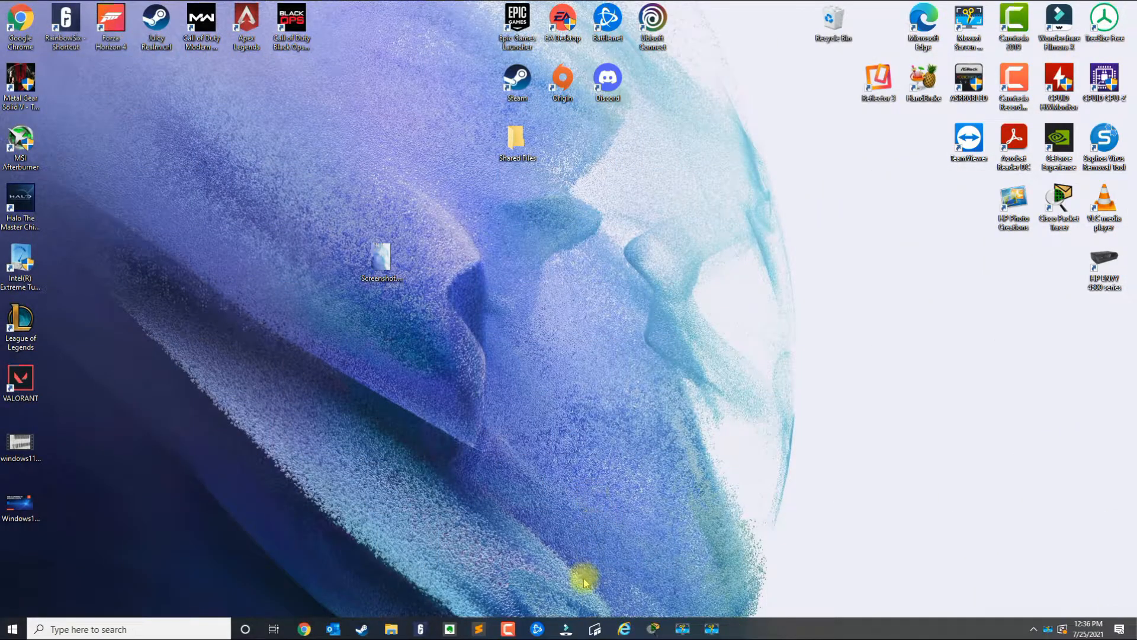
mouse_move(661, 521)
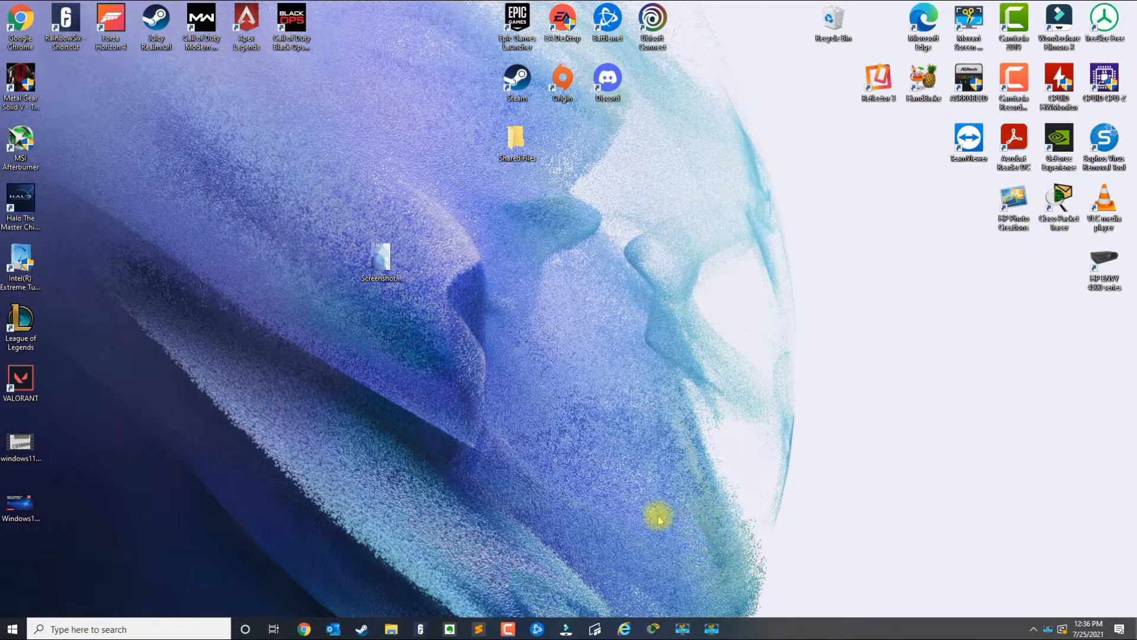
mouse_move(662, 413)
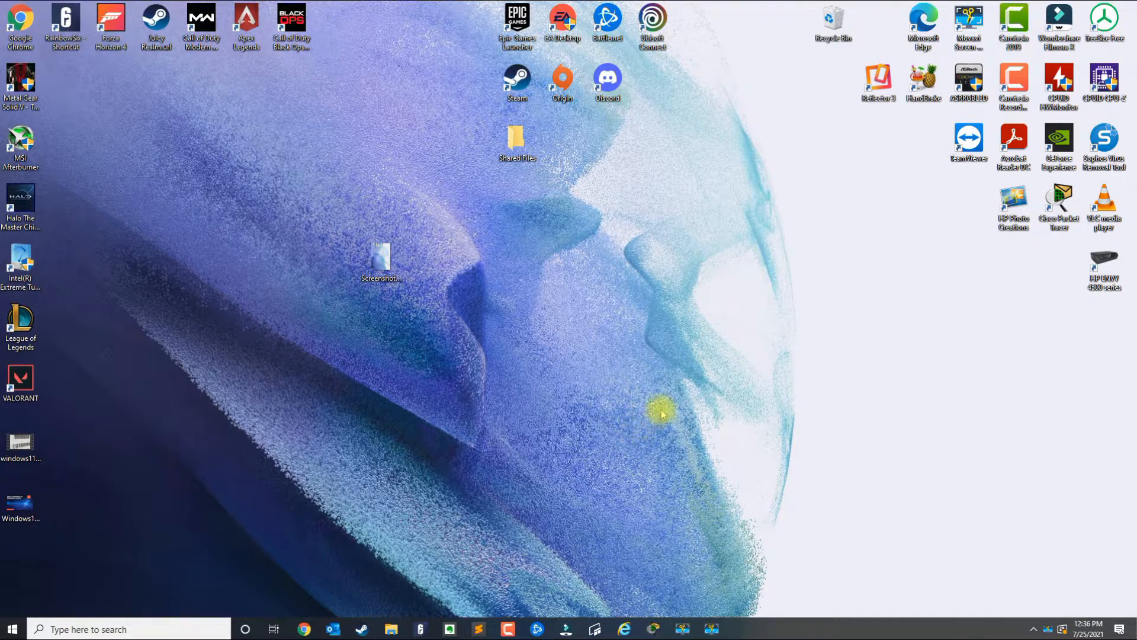
mouse_move(415, 422)
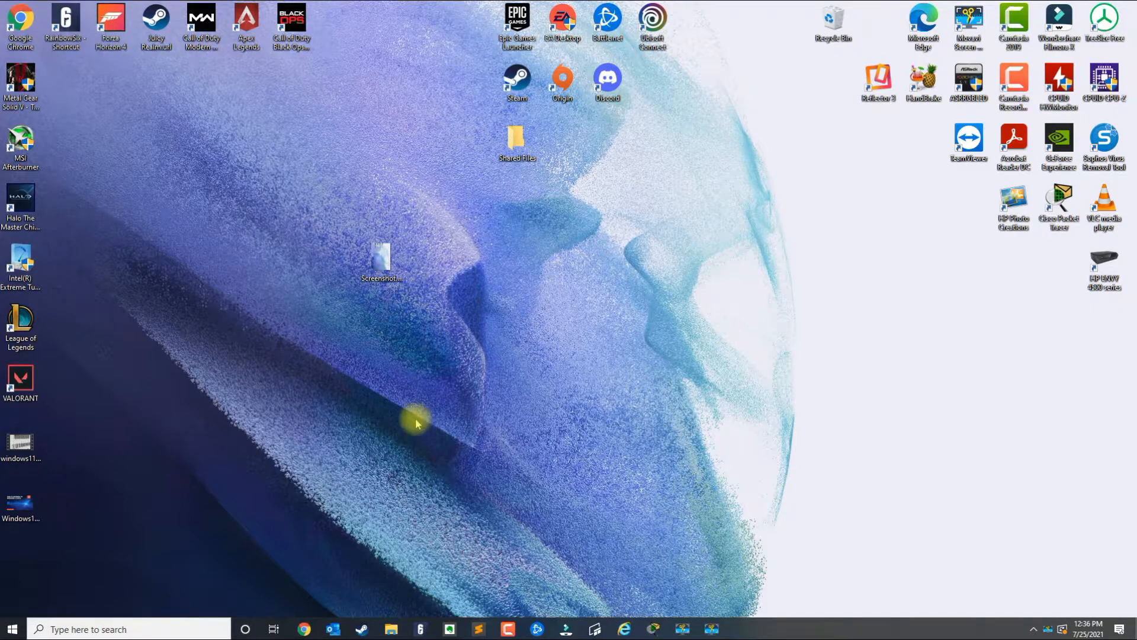
mouse_move(423, 334)
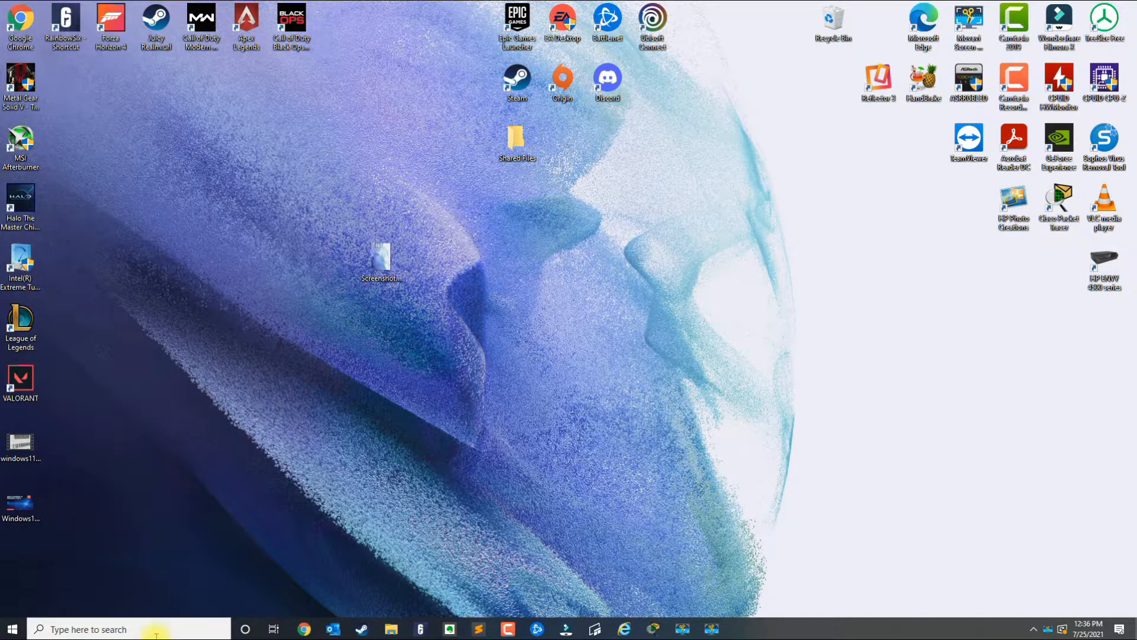
Step: List the candidate apps for the default Photo viewer, with Photos recommended
type("discord")
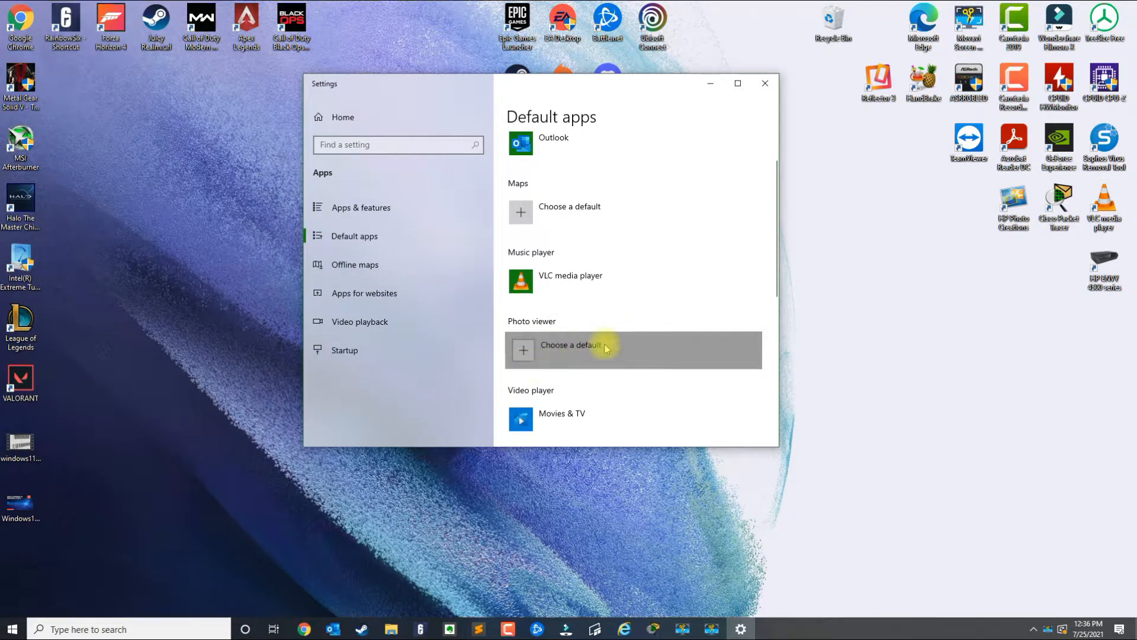
left_click(593, 349)
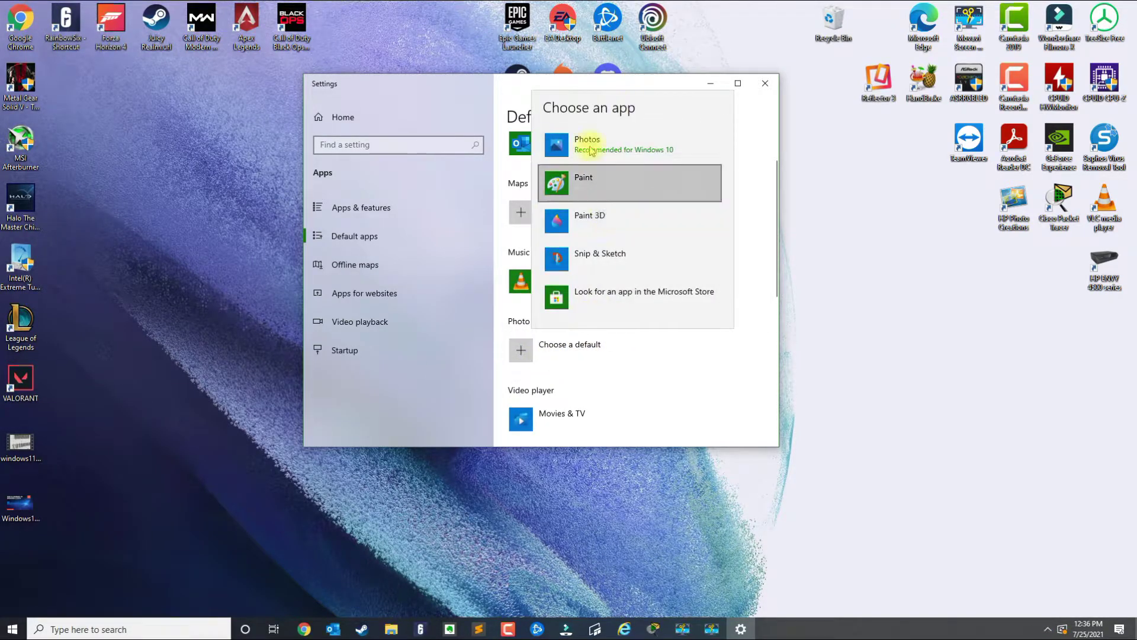
mouse_move(599, 270)
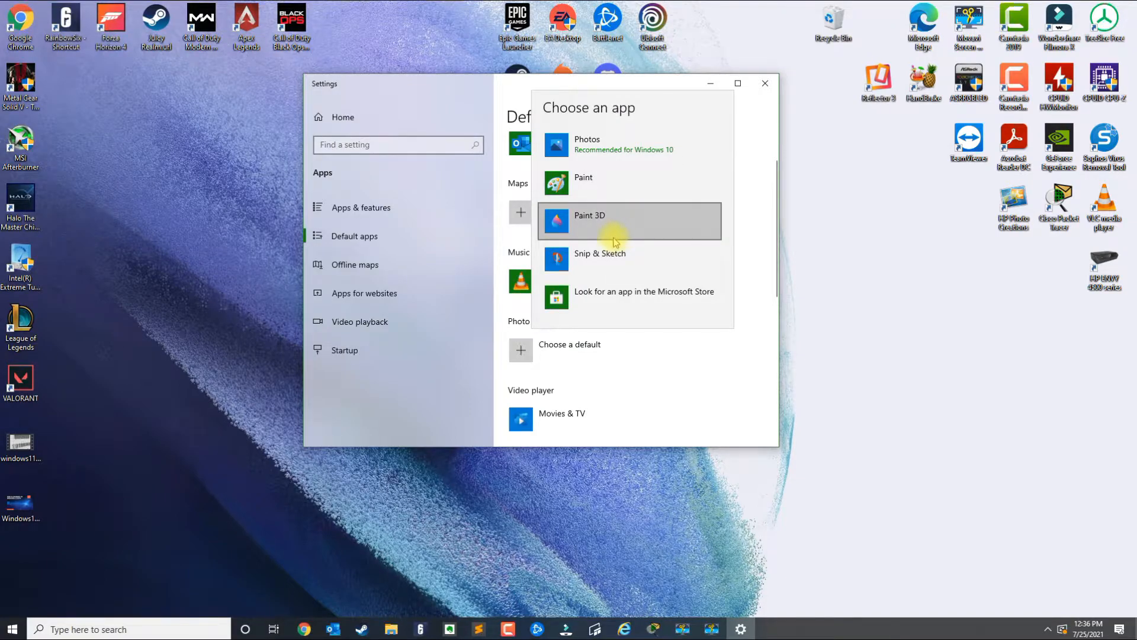
mouse_move(627, 299)
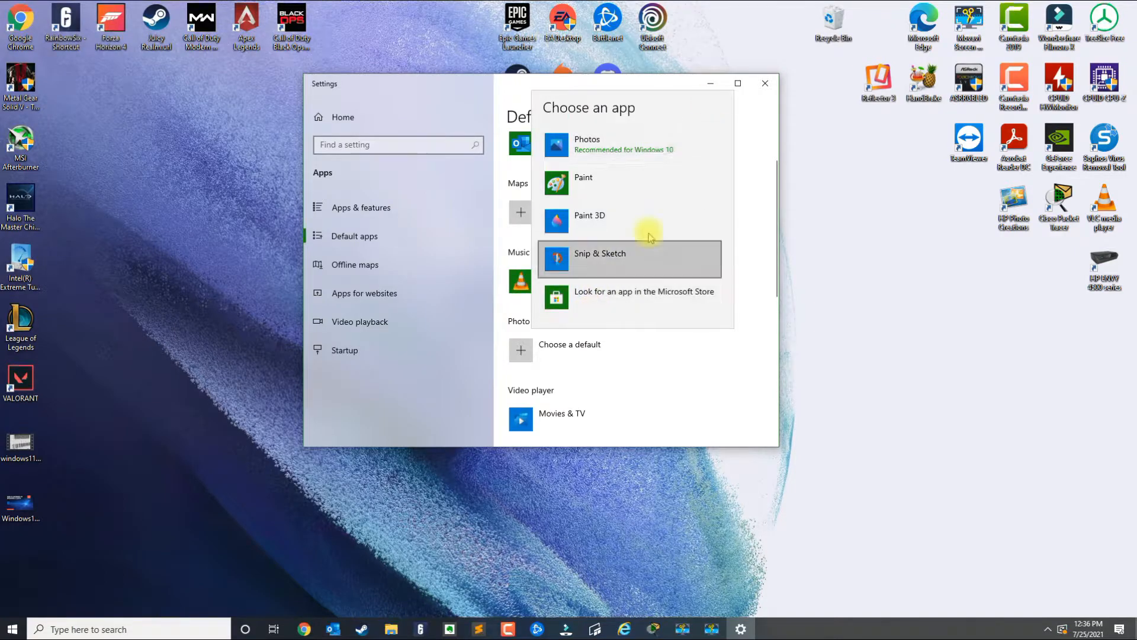
mouse_move(556, 495)
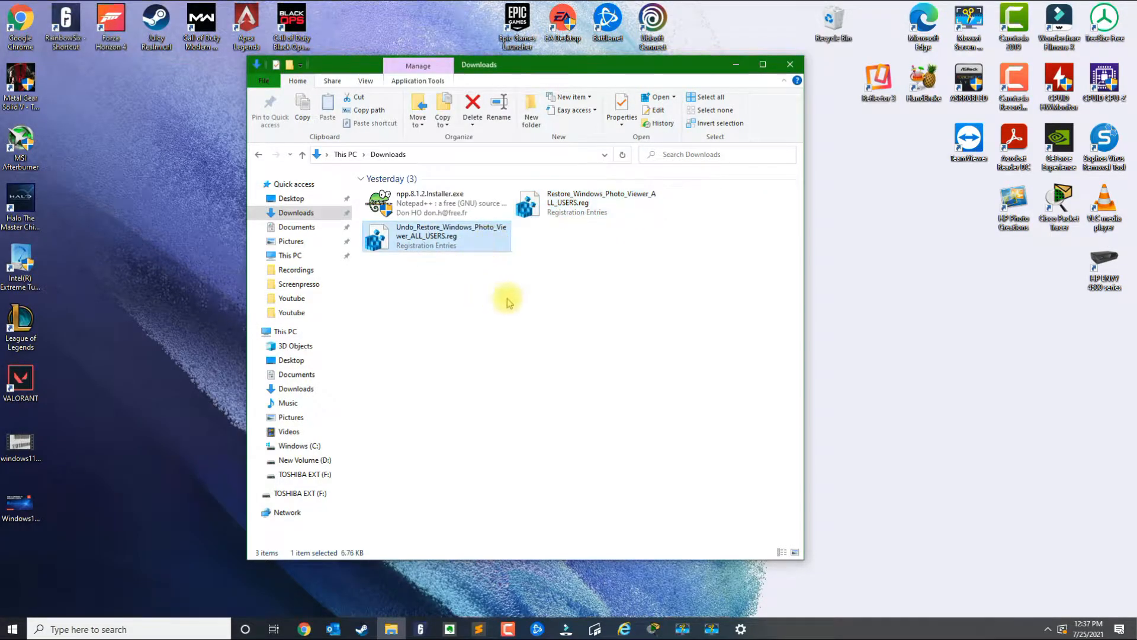
mouse_move(457, 315)
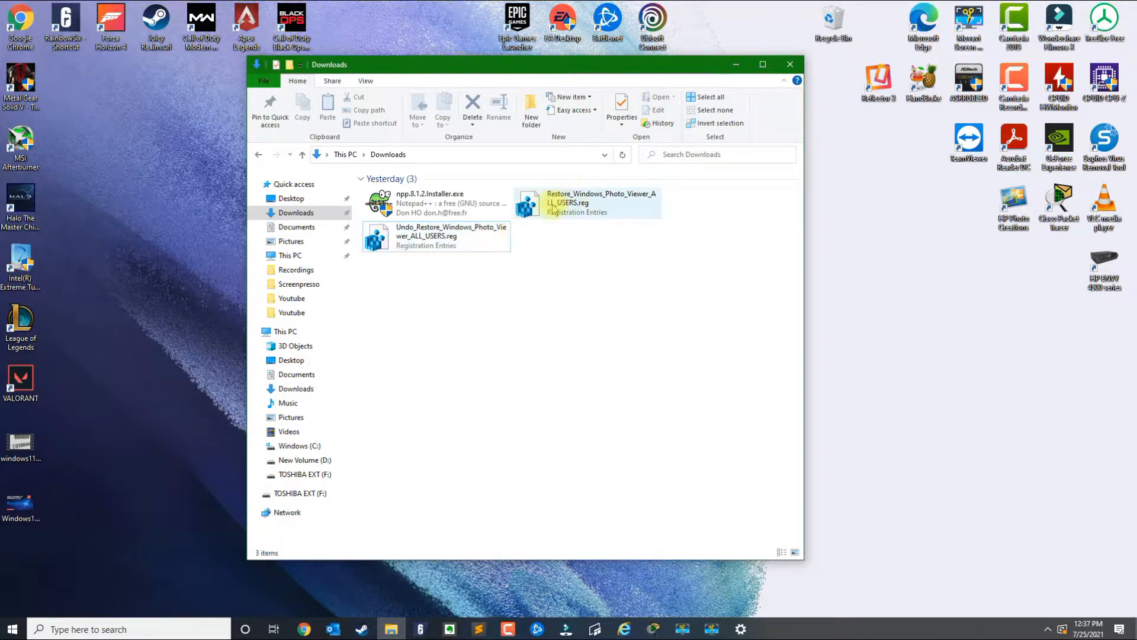
mouse_move(565, 212)
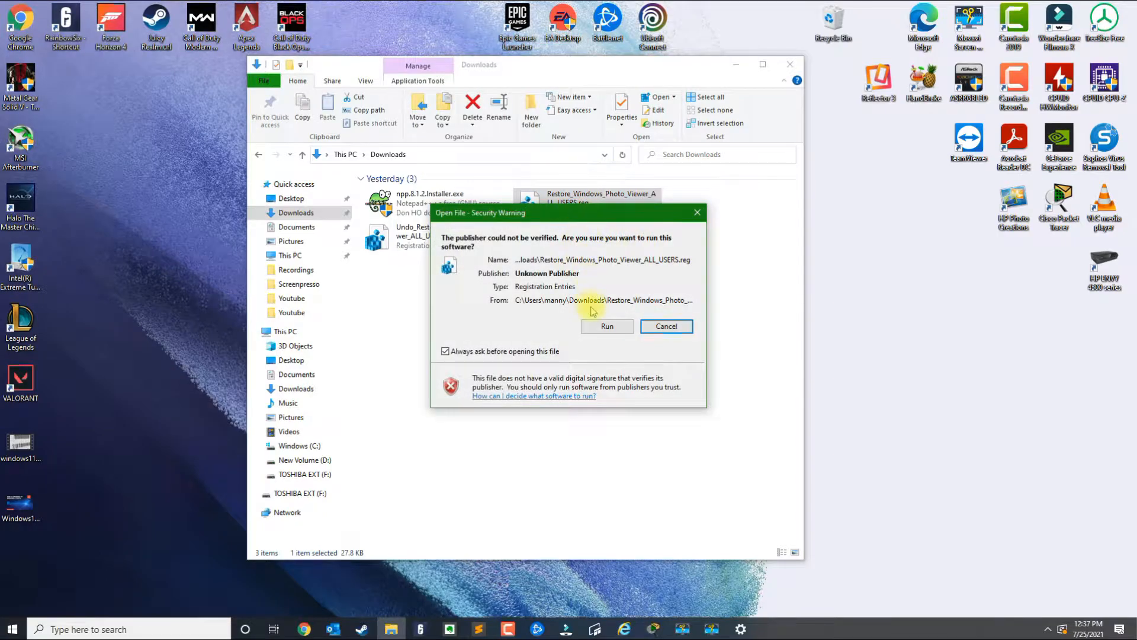
Step: Run Restore_Windows_Photo_Viewer_ALL_USERS.reg, approve adding its entries, and dismiss the success message
left_click(607, 326)
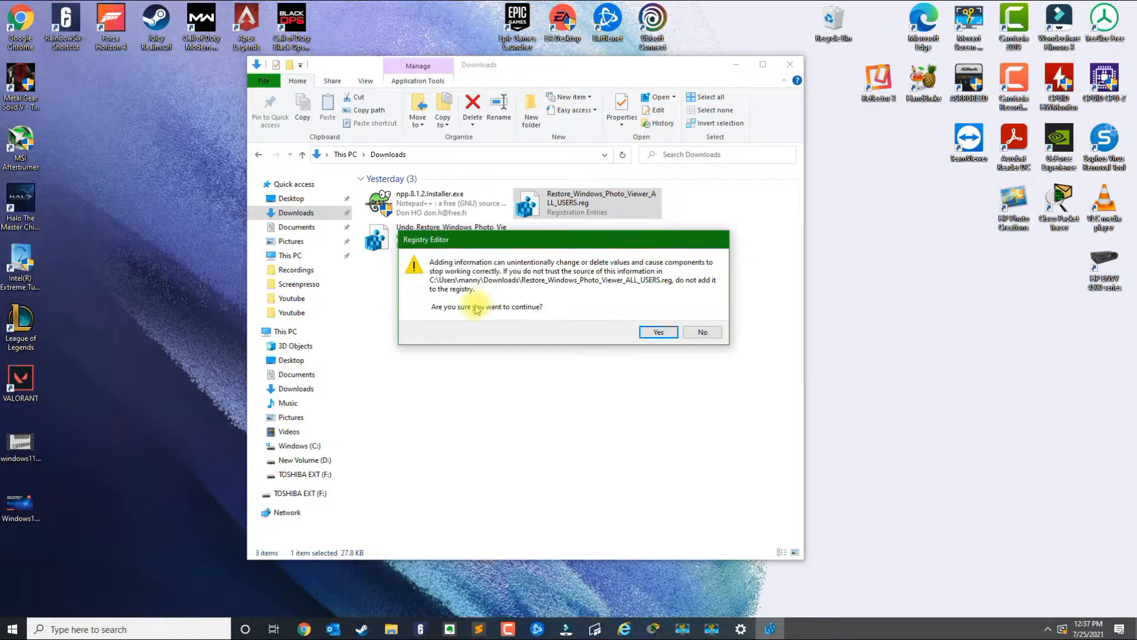
left_click(658, 332)
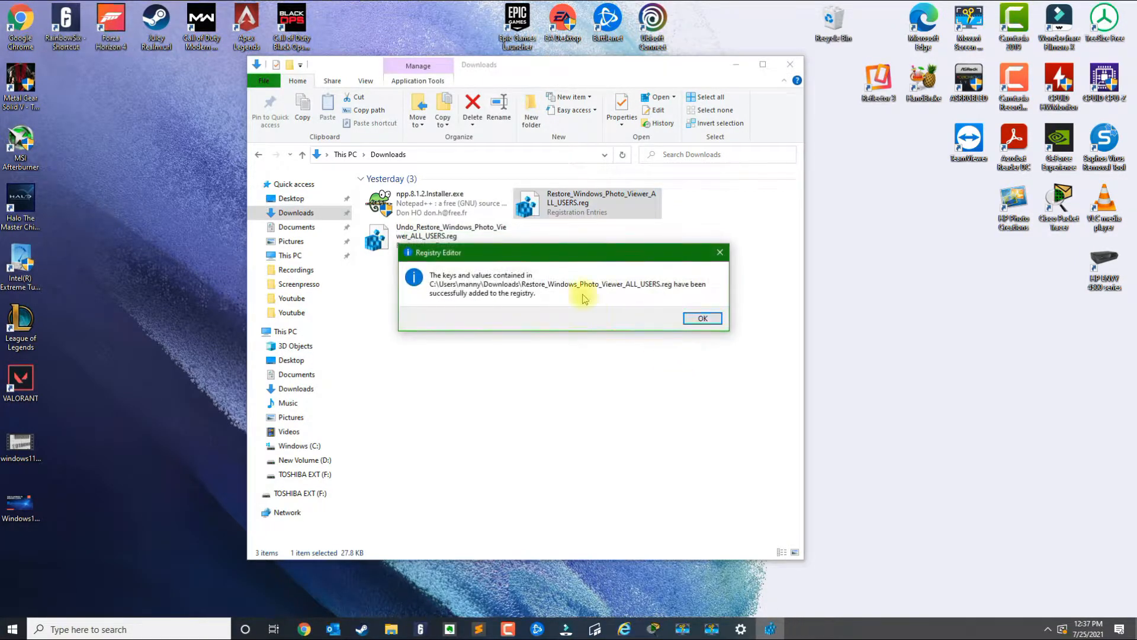
mouse_move(464, 297)
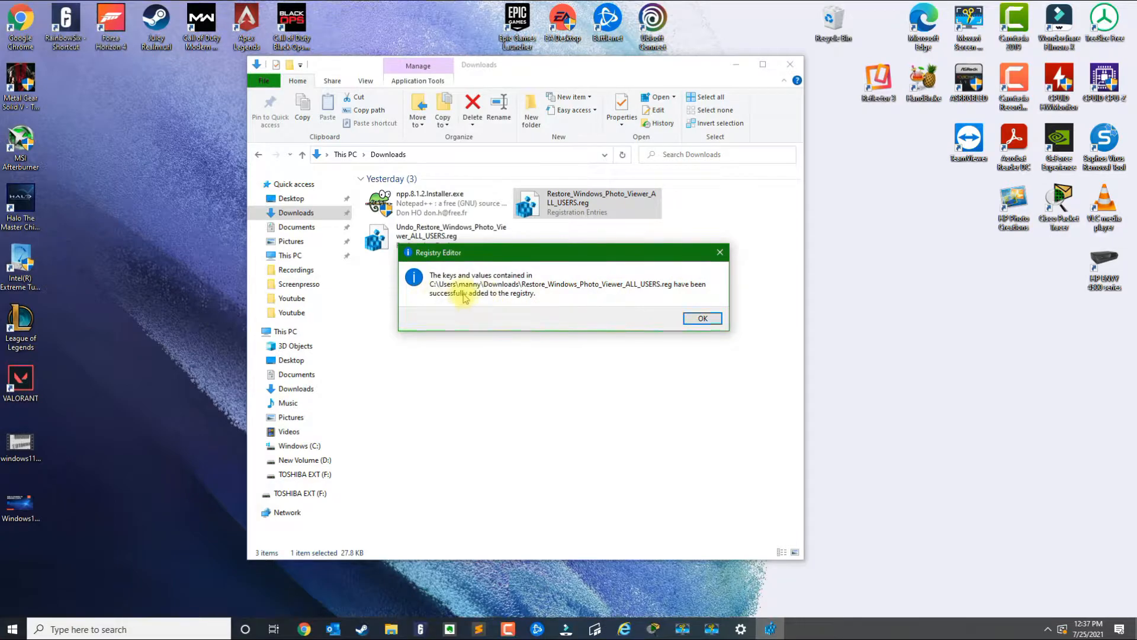
left_click(702, 318)
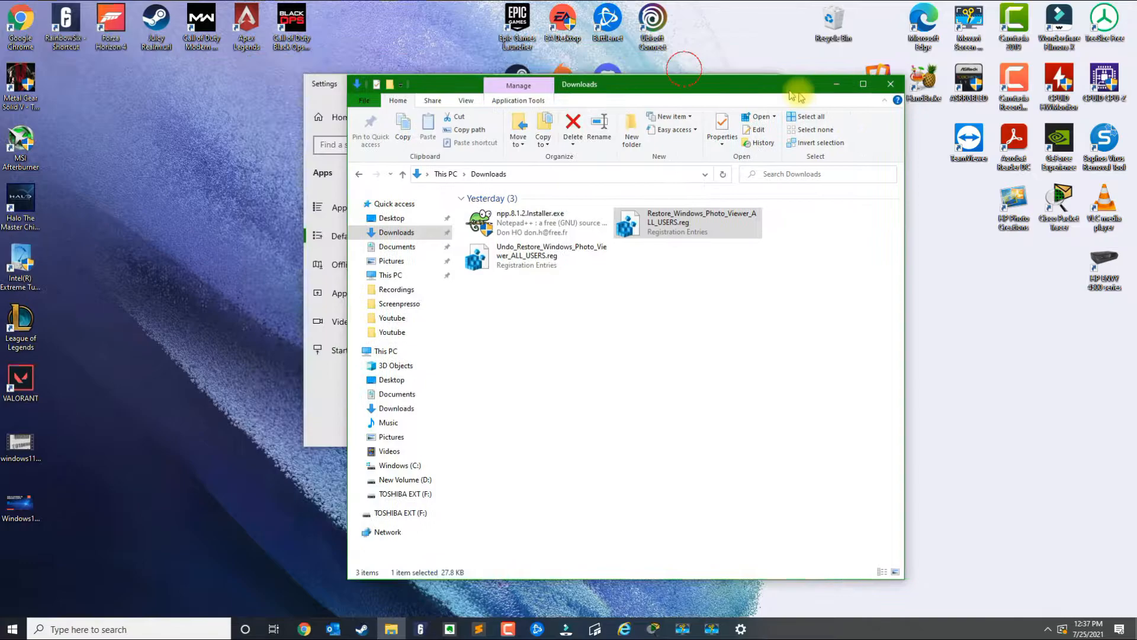
Step: Search 'default apps' and set Windows Photo Viewer as the Photo viewer default
type("default apps")
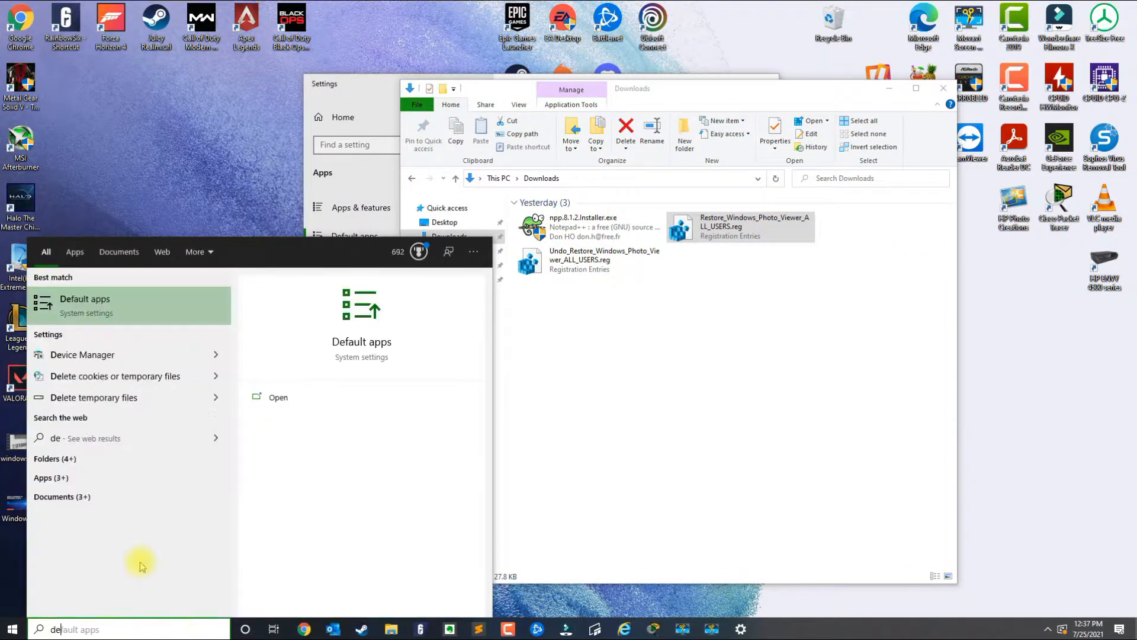
left_click(85, 306)
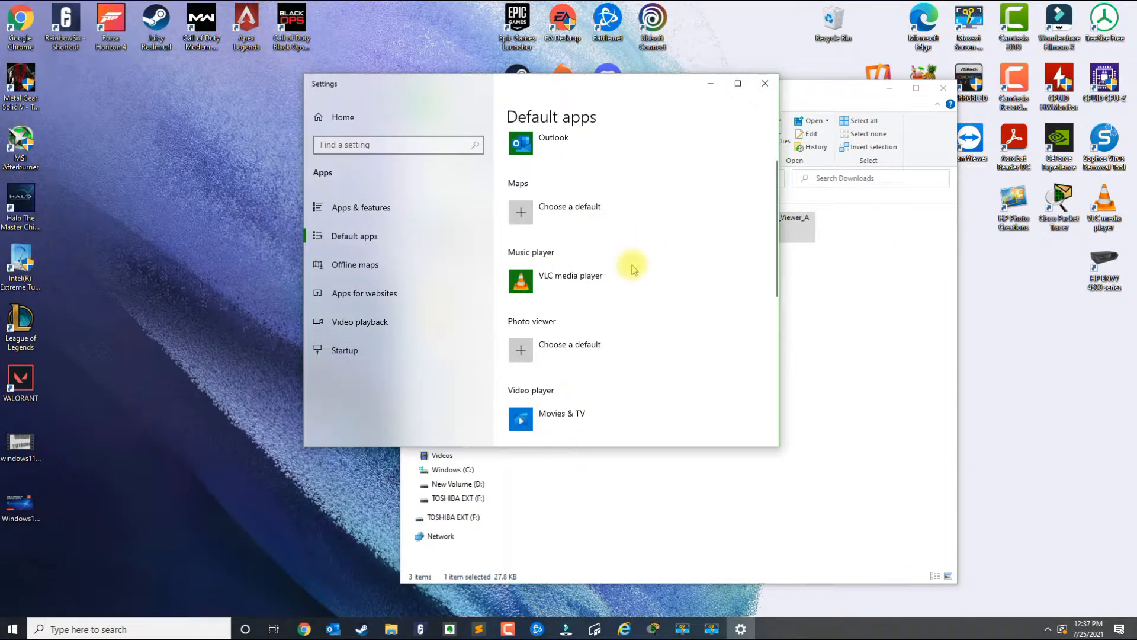
scroll("down", 3)
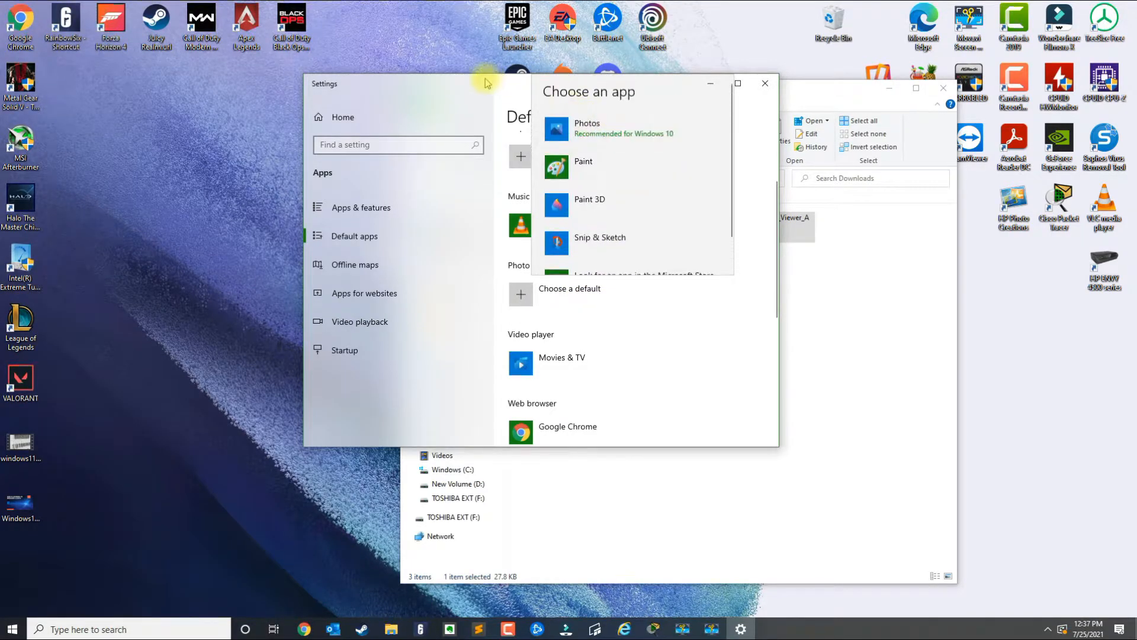
left_click(764, 83)
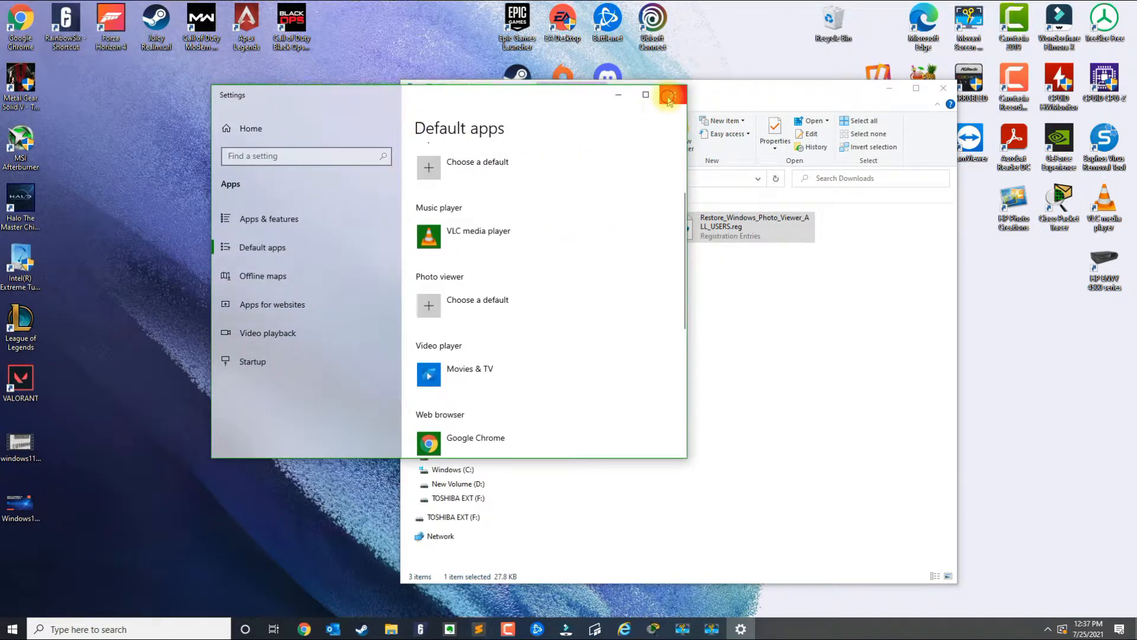
left_click(668, 95)
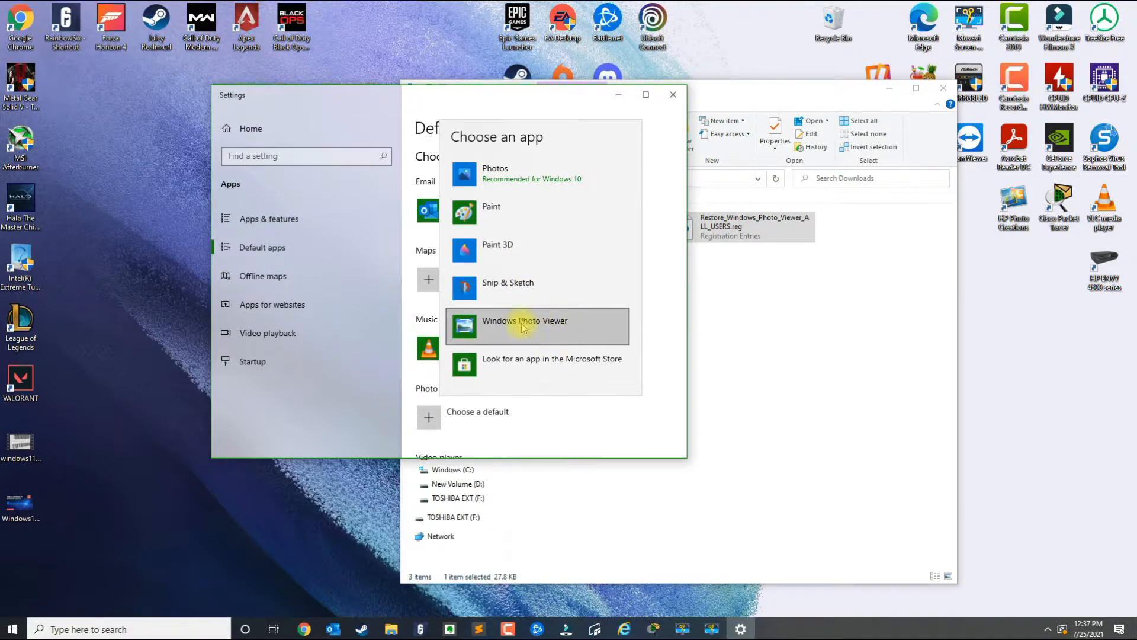
mouse_move(488, 272)
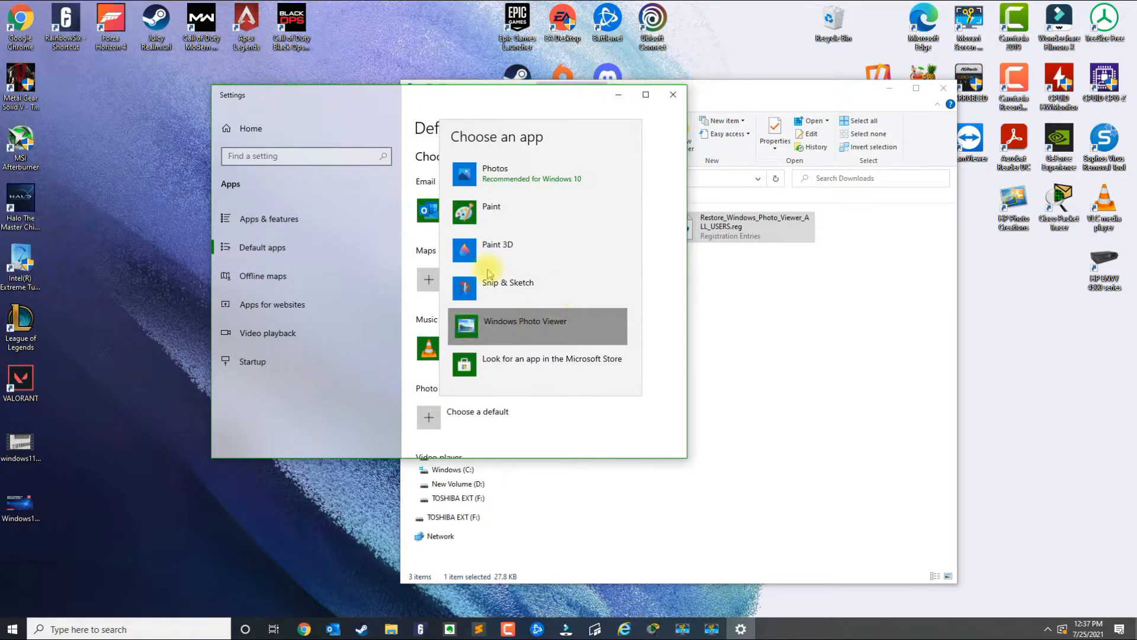
mouse_move(537, 333)
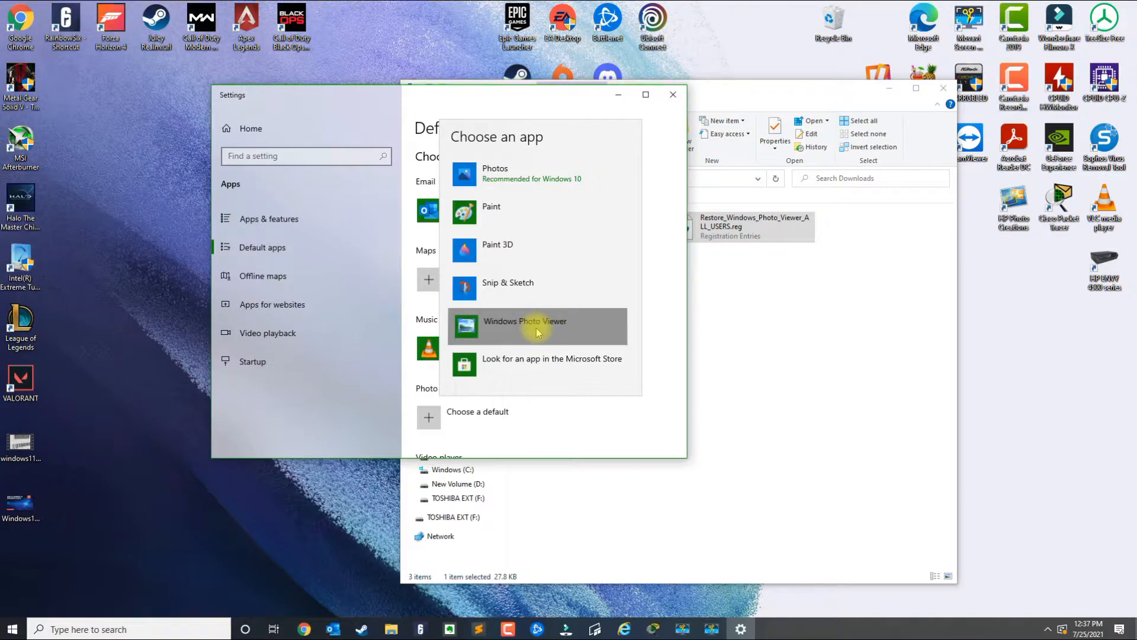
left_click(537, 326)
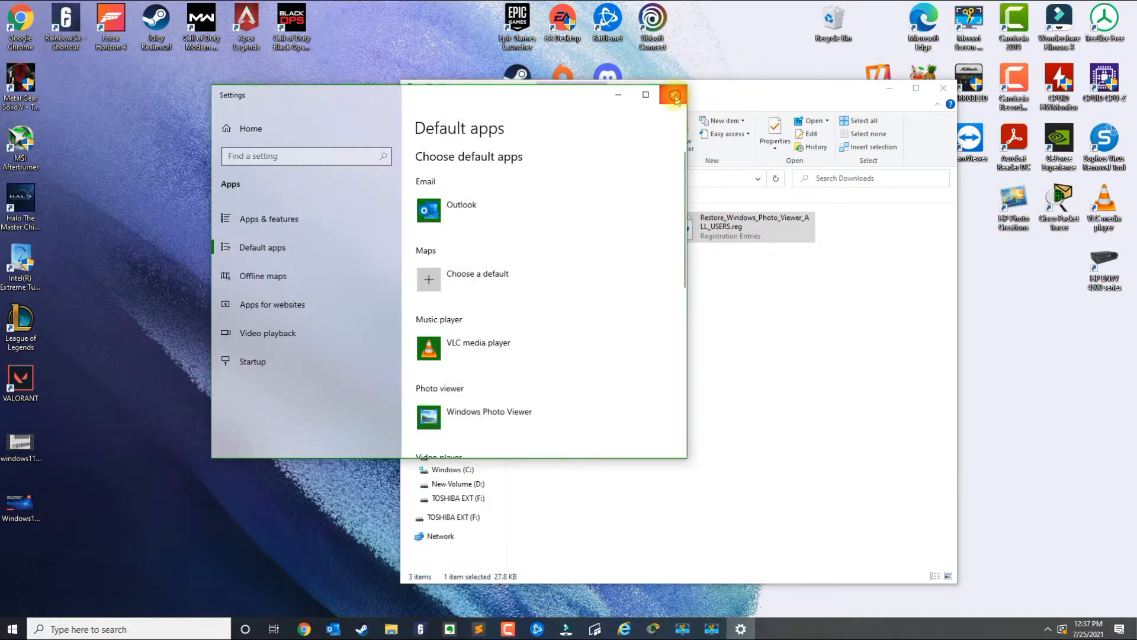
Step: Close Settings, reposition the Screenshot icon, and open Screenshot.JPG in Windows Photo Viewer
left_click(672, 95)
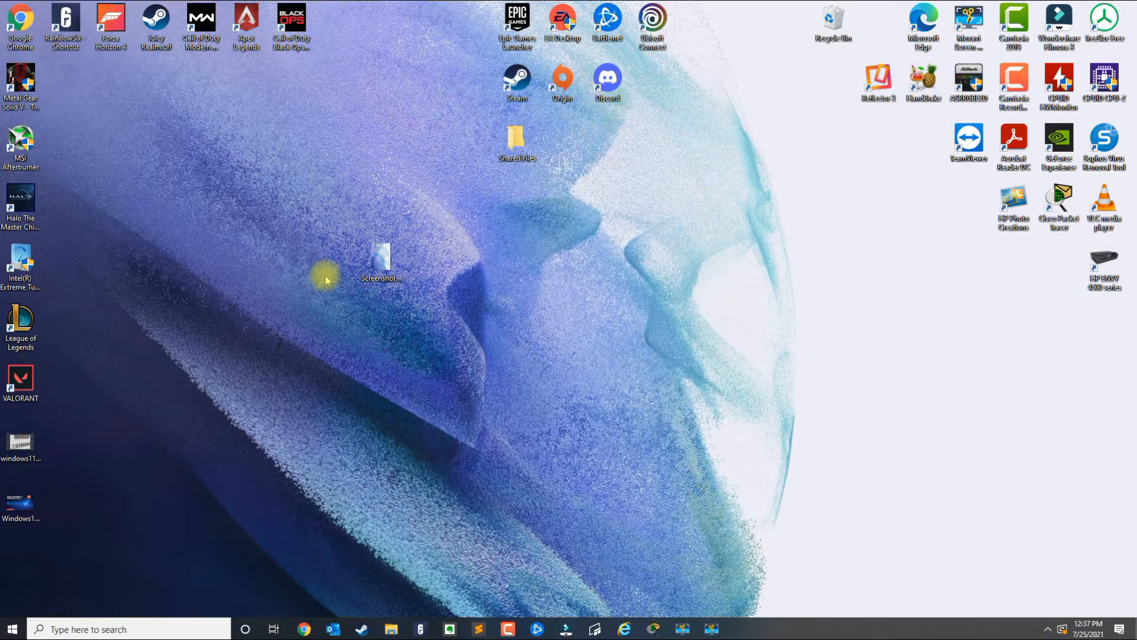
left_click_drag(380, 262, 245, 203)
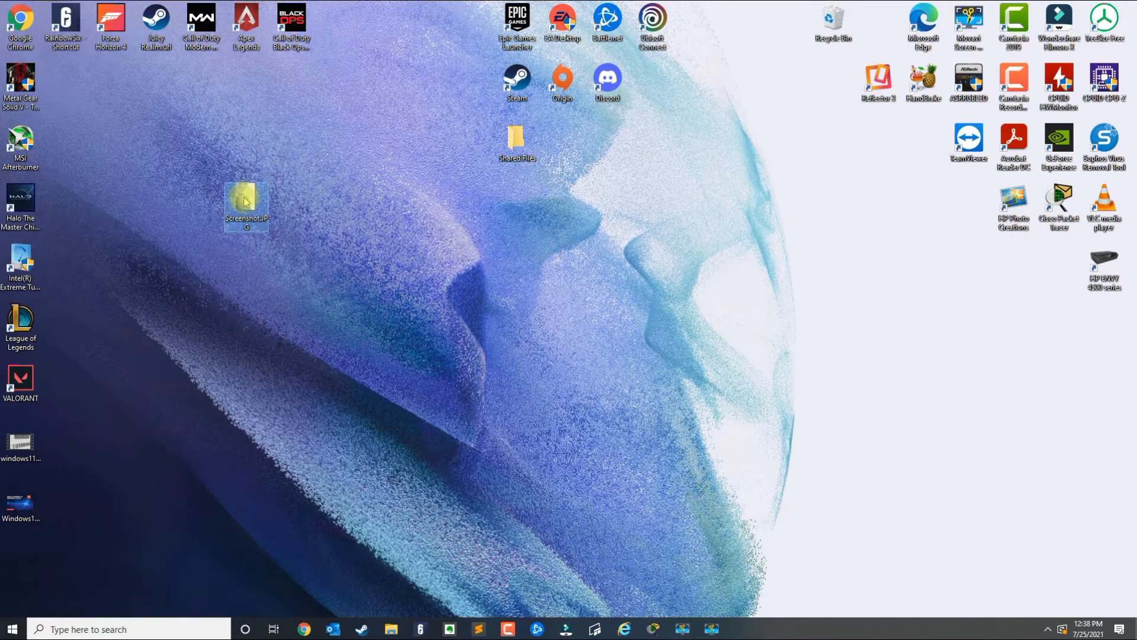
double_click(246, 199)
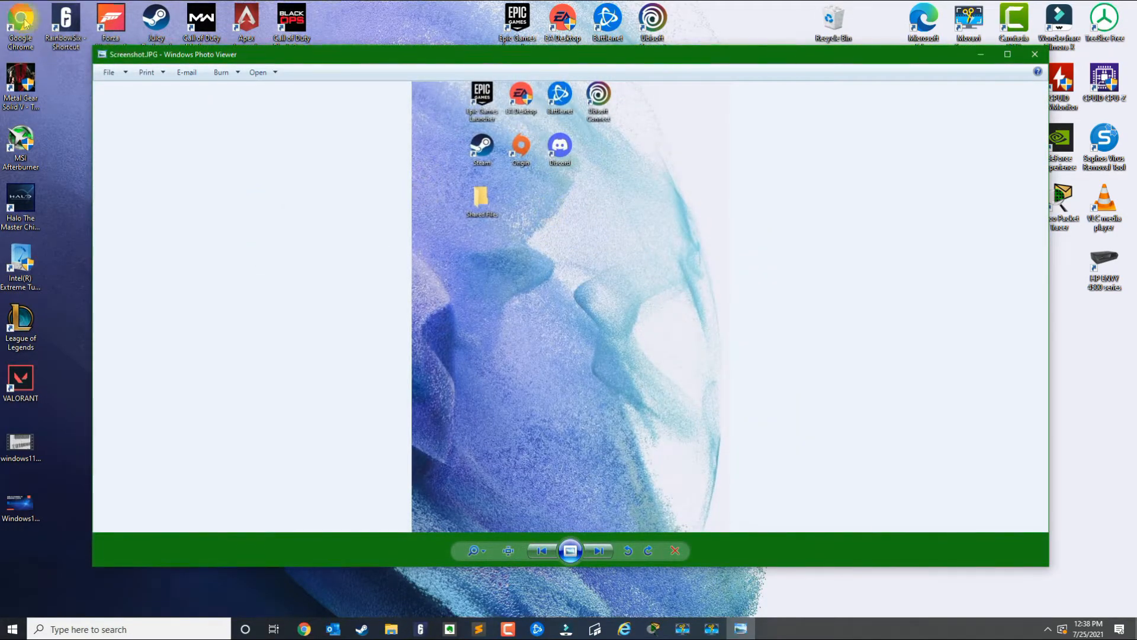
mouse_move(285, 106)
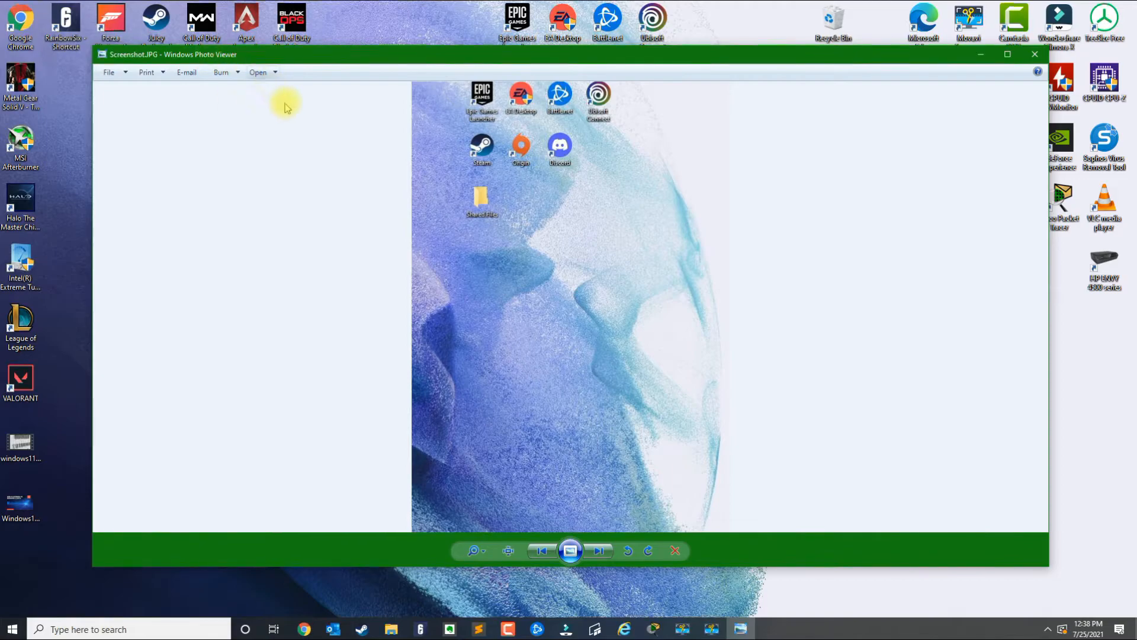
mouse_move(462, 471)
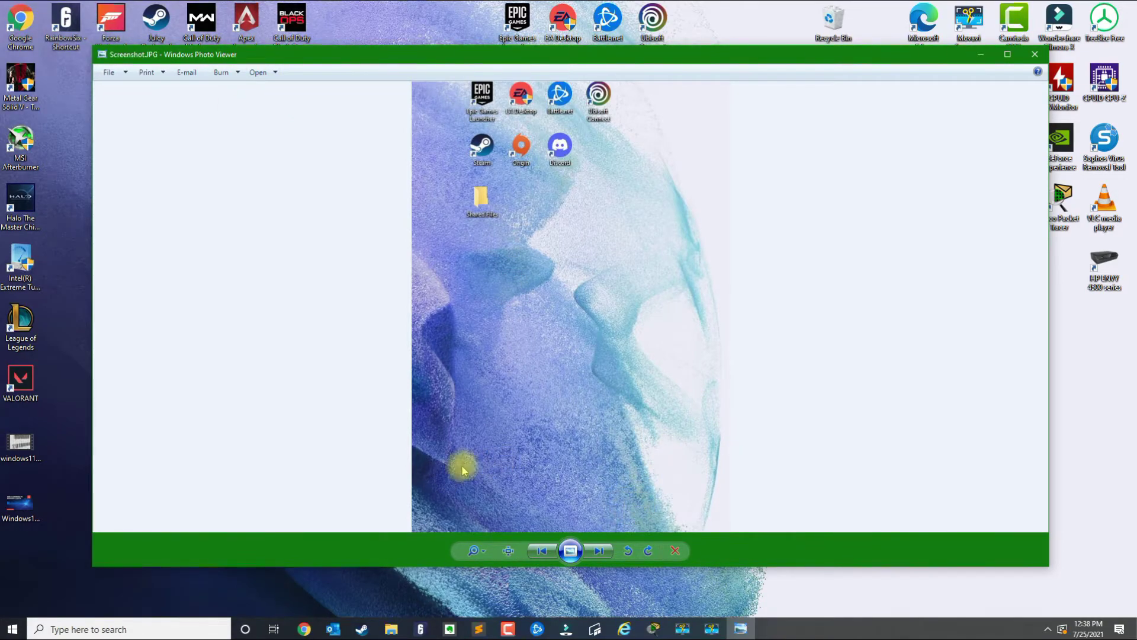
mouse_move(202, 63)
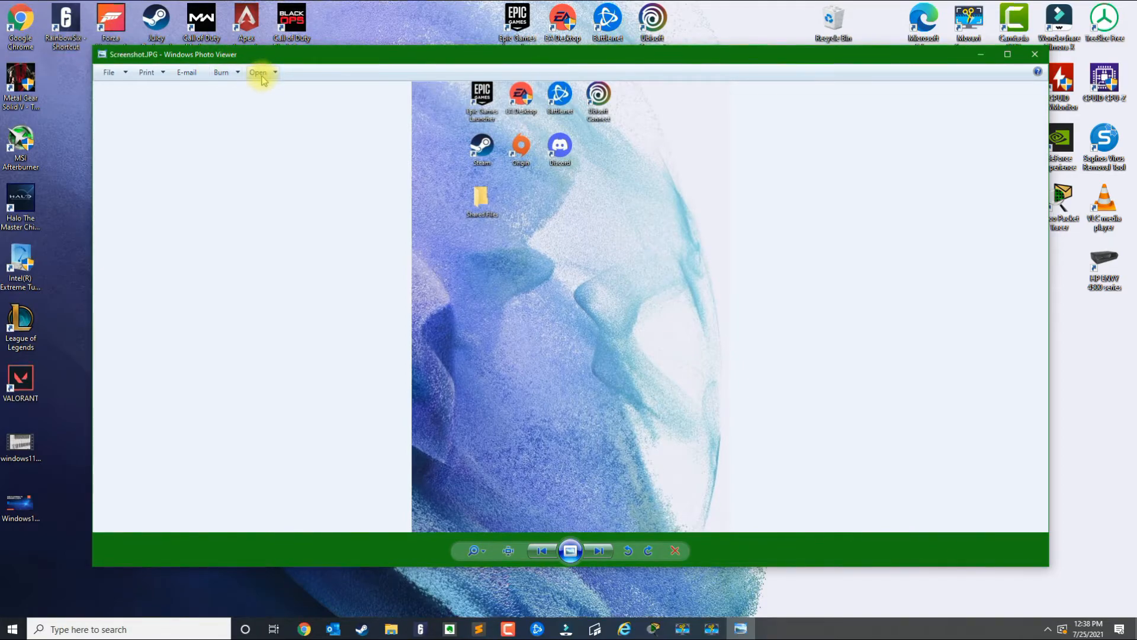
mouse_move(280, 159)
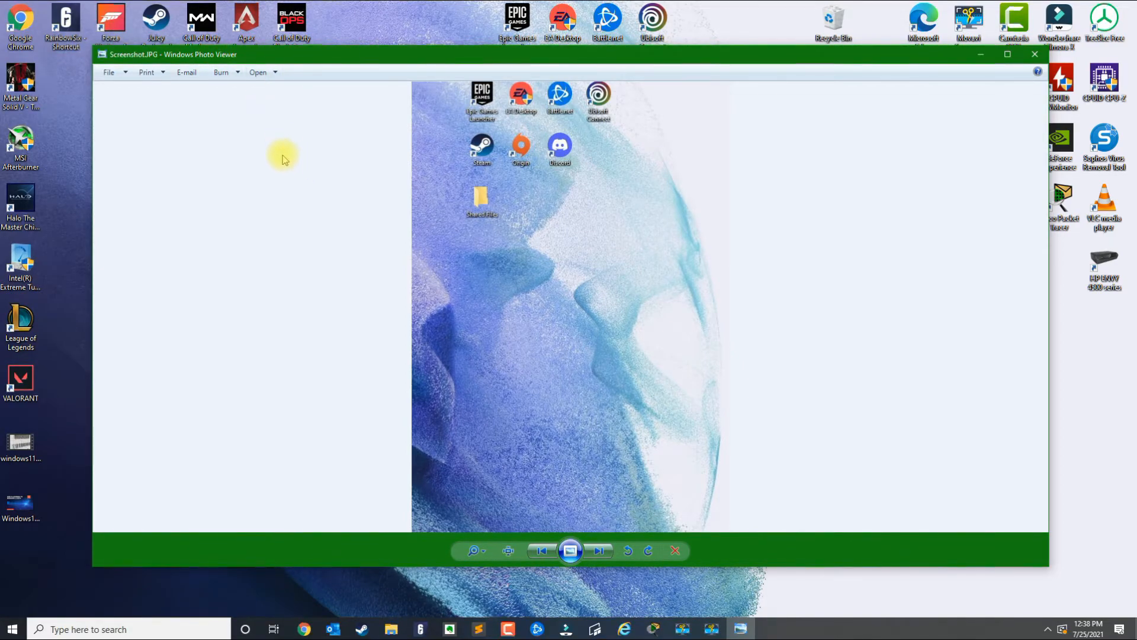